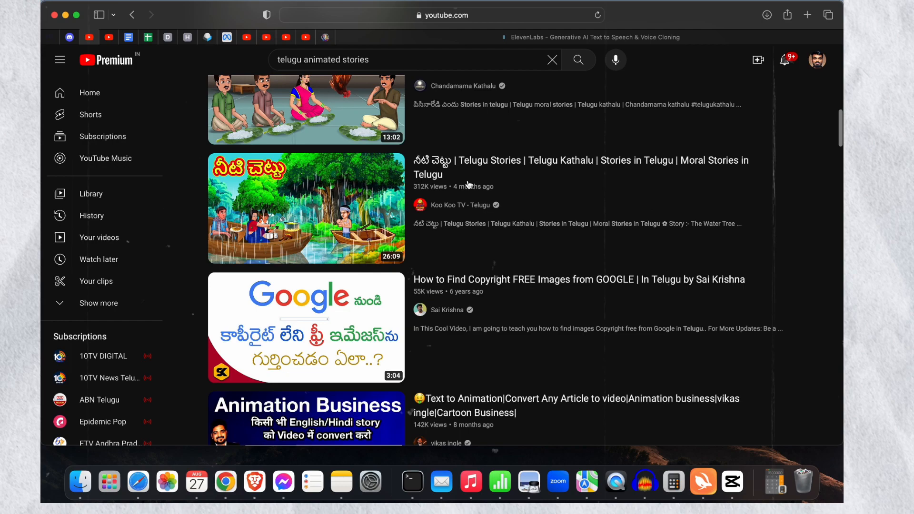
Step: Browse the 'telugu animated stories' results, then search Google for 'chatgpt'
scroll("down", 3)
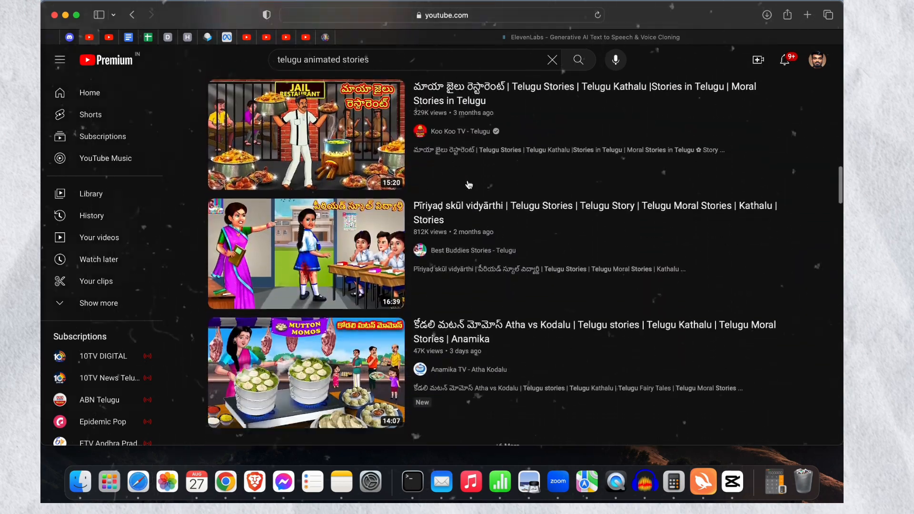
scroll("up", 3)
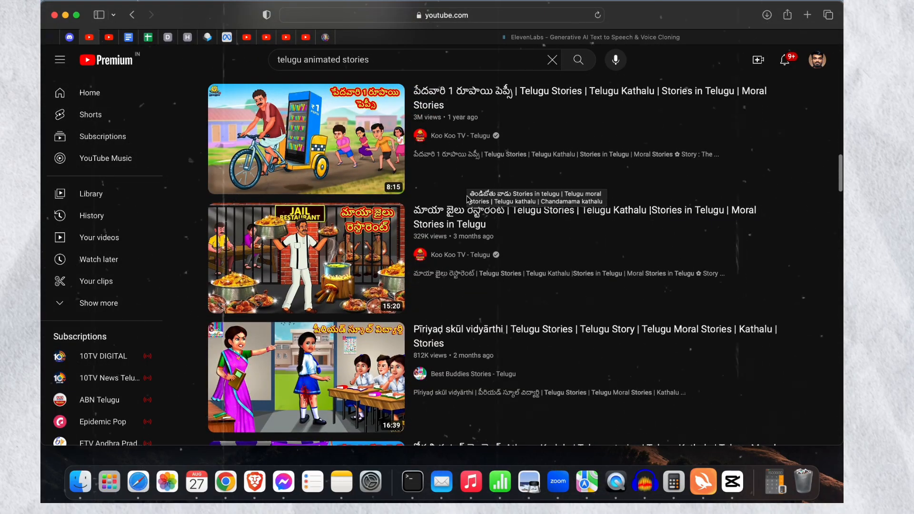
scroll("down", 3)
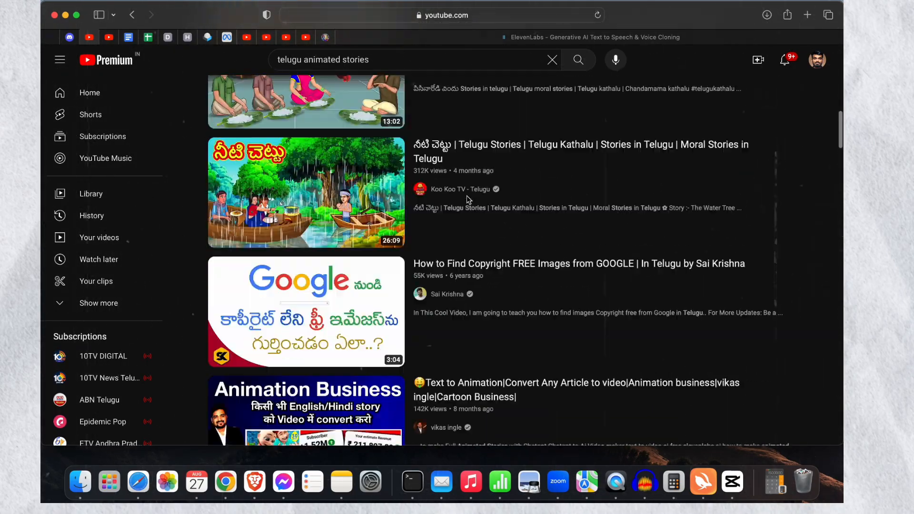
left_click(459, 189)
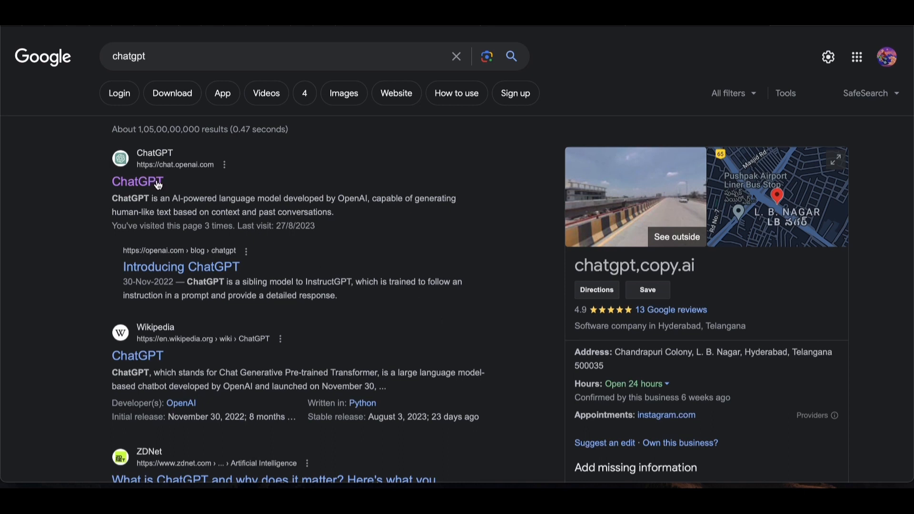
mouse_move(137, 181)
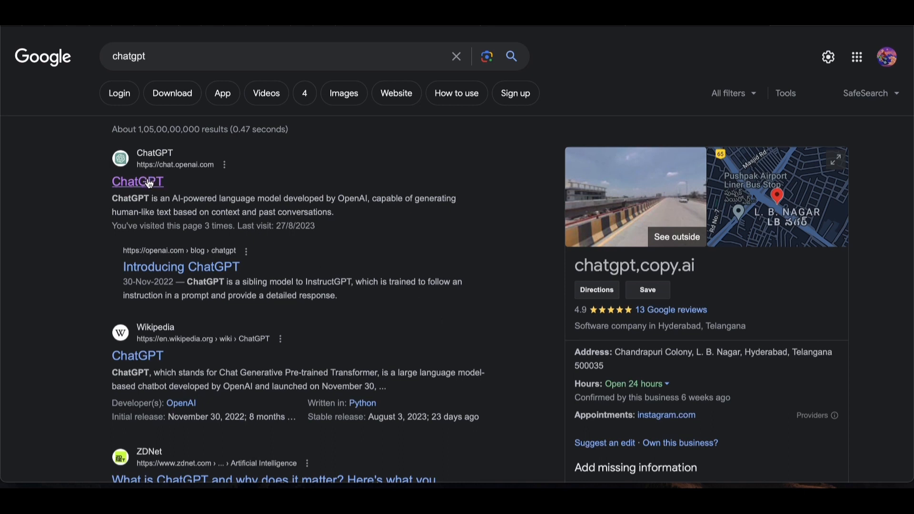
mouse_move(766, 60)
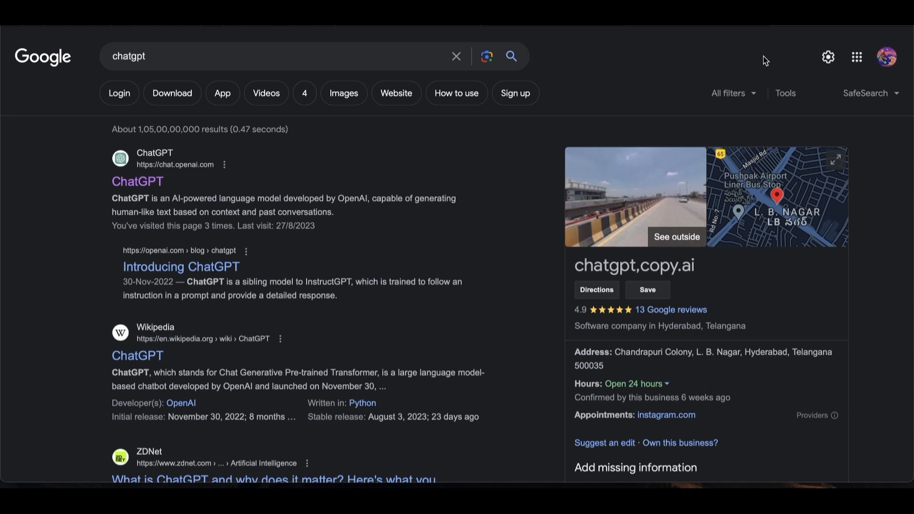
Step: Ask ChatGPT to 'write kids moral story who live jungle with good learning' and read the reply
left_click(137, 181)
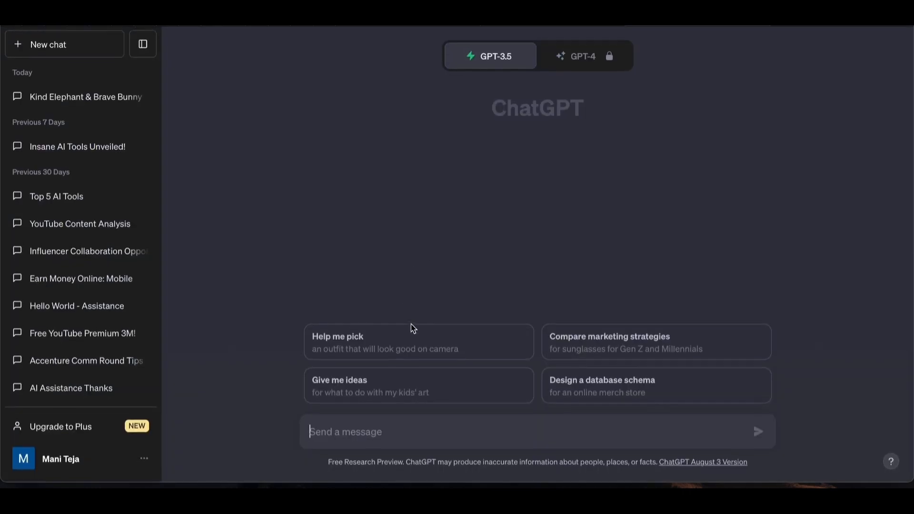
type("w")
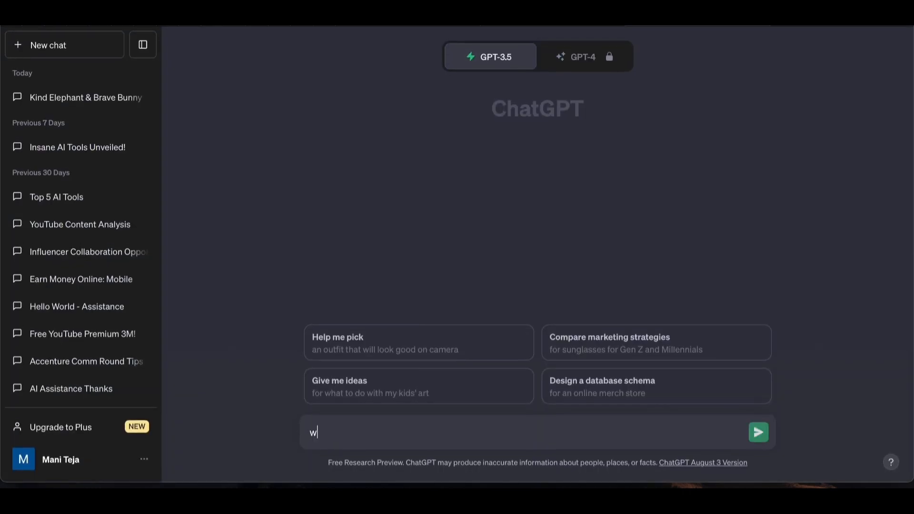
type("rite kids moral story")
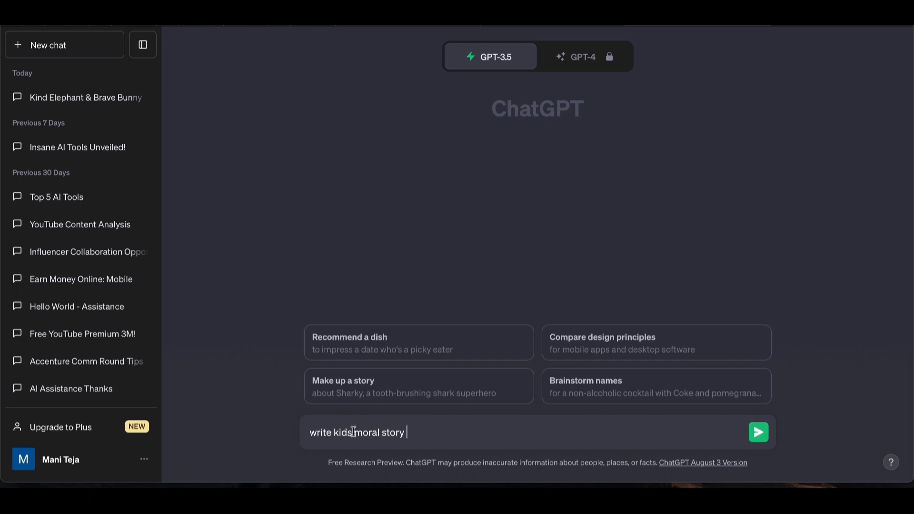
type("who live")
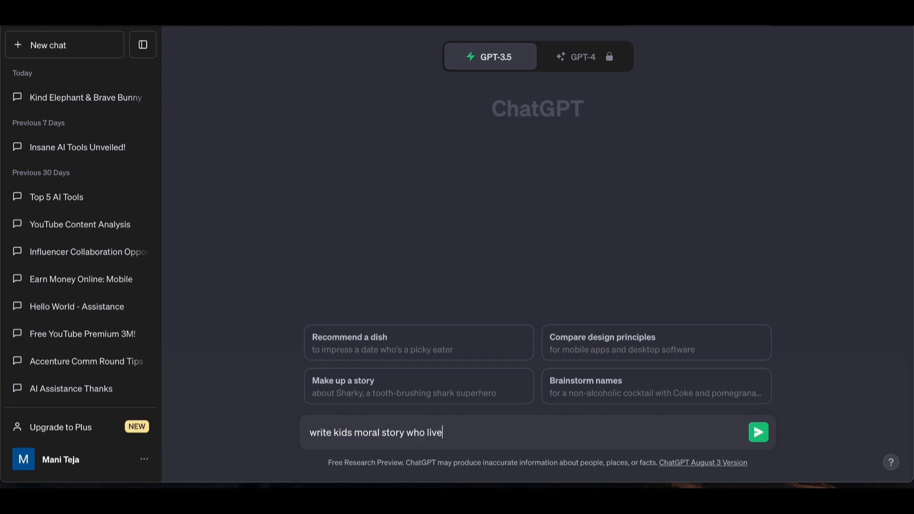
type("jungle")
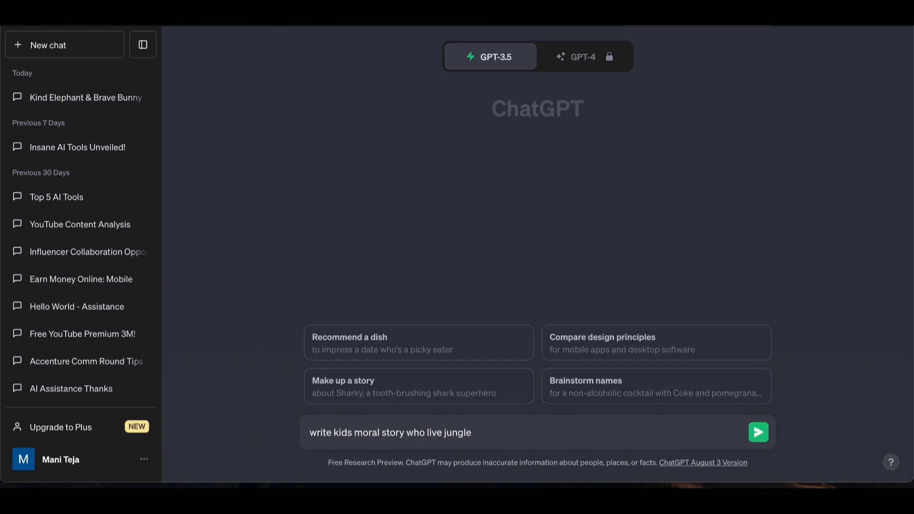
type("with go")
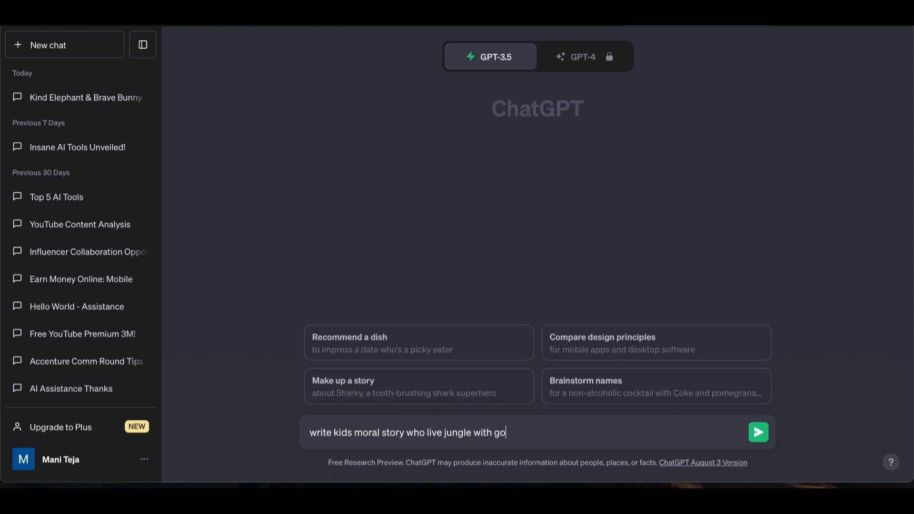
type("od learing")
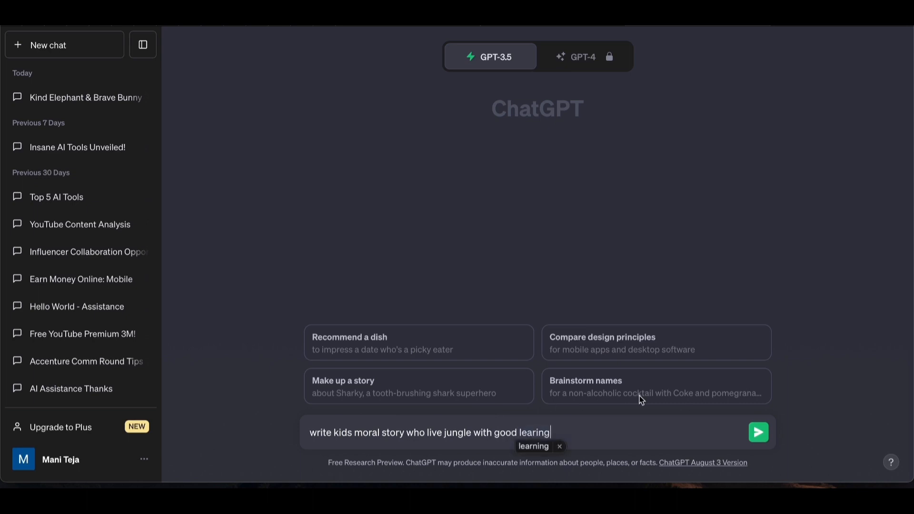
left_click(758, 432)
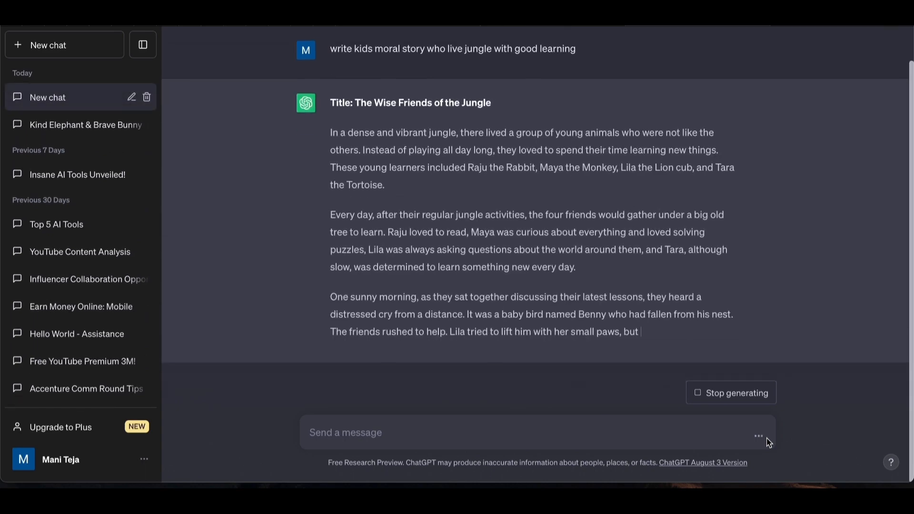
scroll("down", 3)
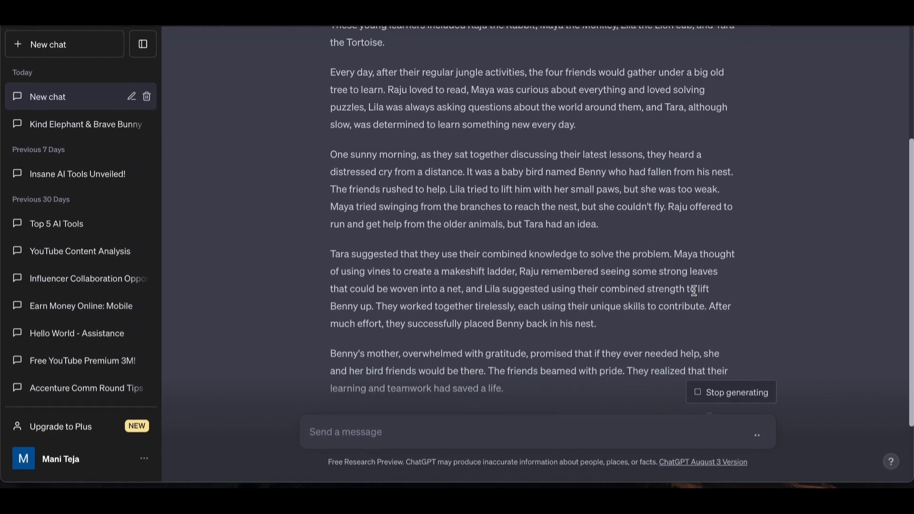
scroll("down", 3)
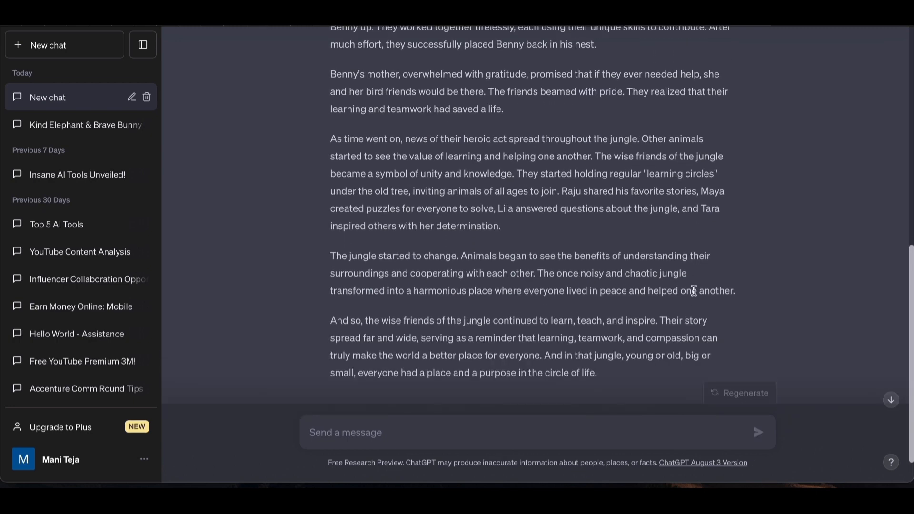
scroll("up", 3)
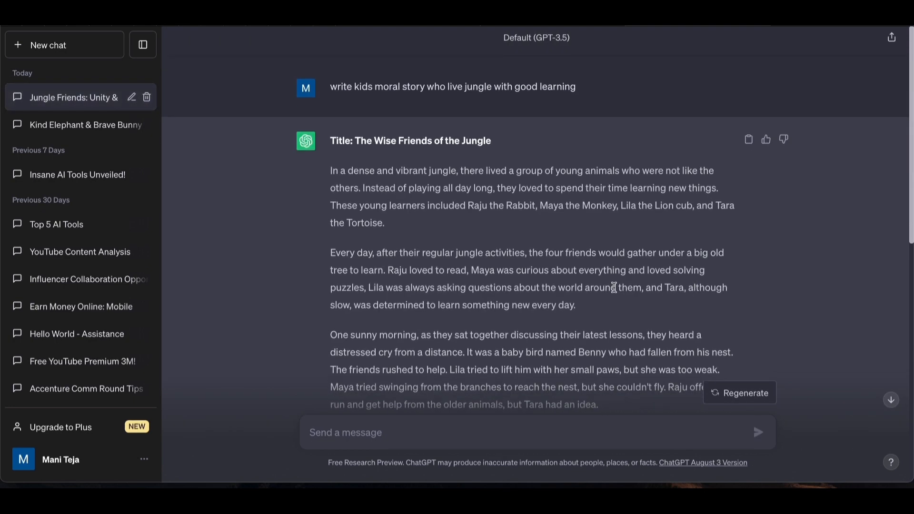
Step: Ask 'generate images prompt for scene in the story', review the prompts, and select the story text
type("generate images prompt for scene in the story")
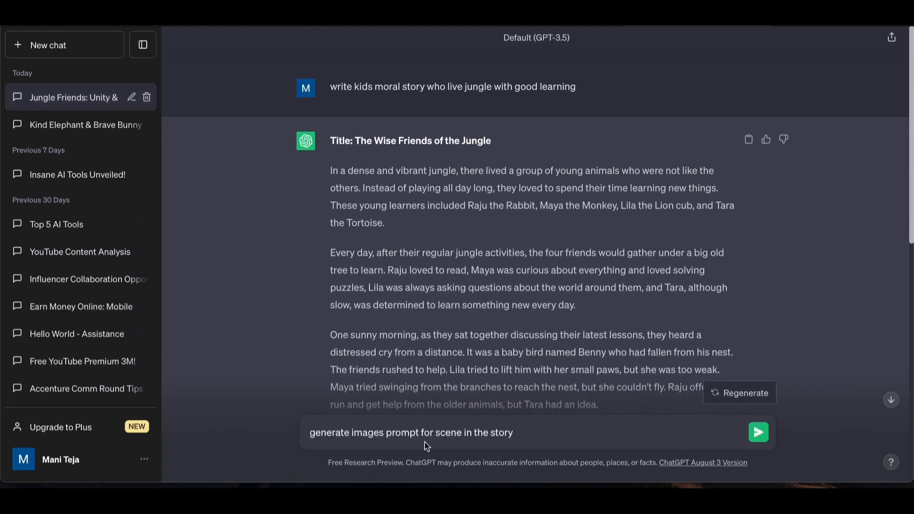
left_click(758, 433)
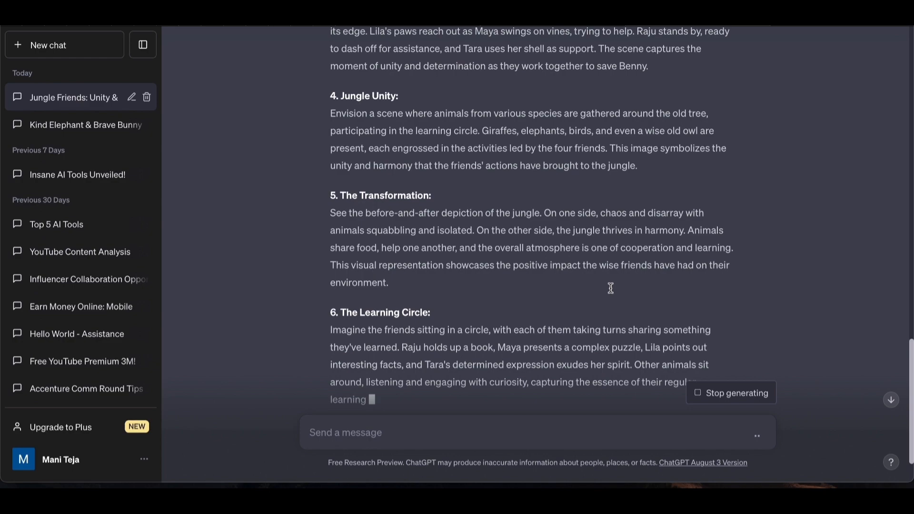
scroll("down", 3)
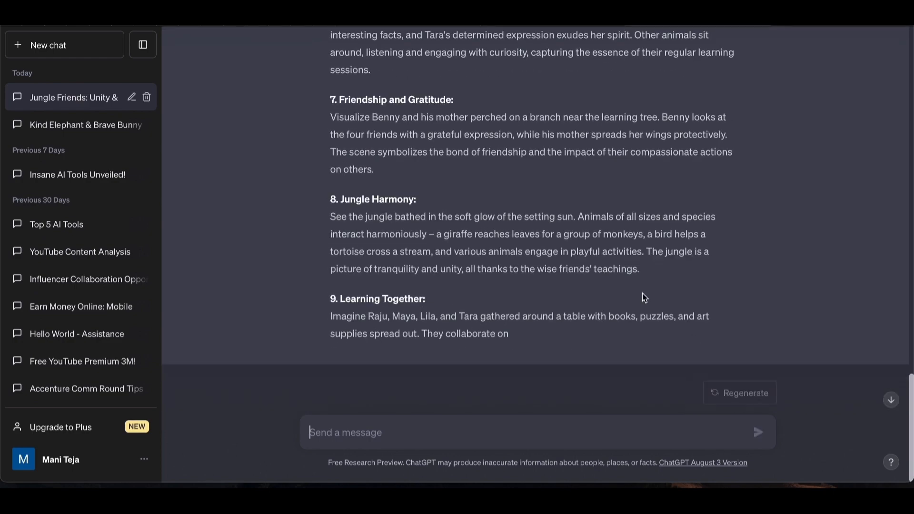
scroll("up", 3)
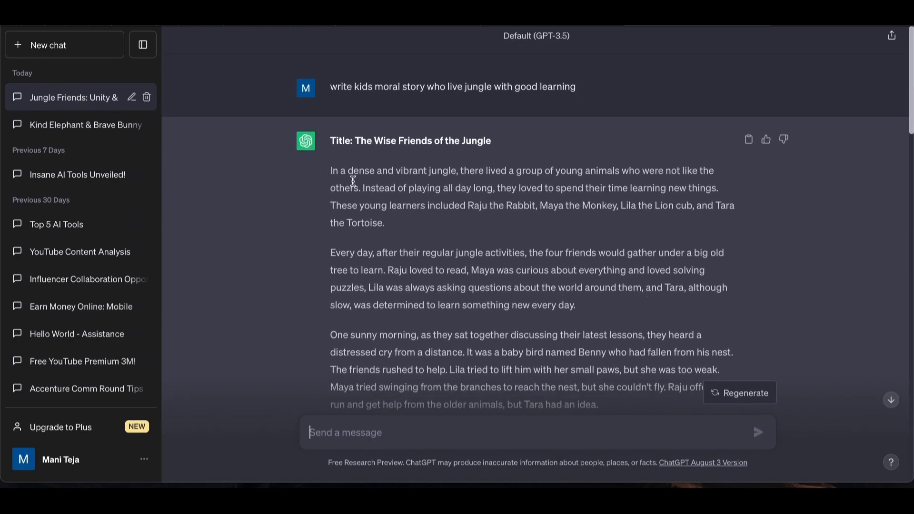
left_click_drag(330, 170, 384, 222)
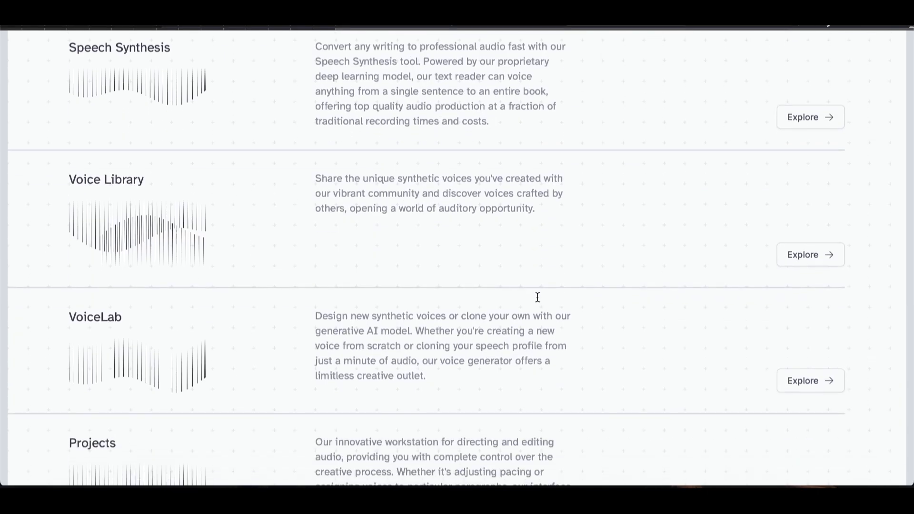
Step: Scroll the ElevenLabs homepage to the Speech Synthesis section
scroll("up", 3)
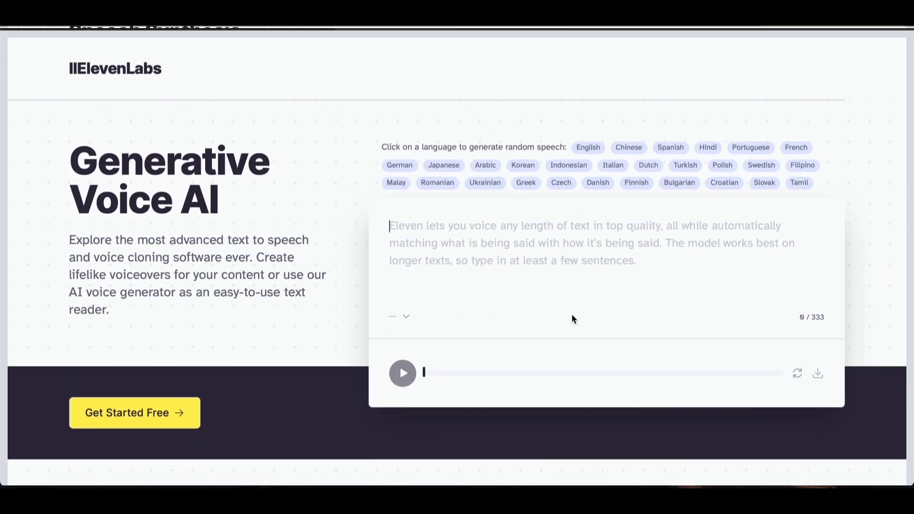
scroll("down", 3)
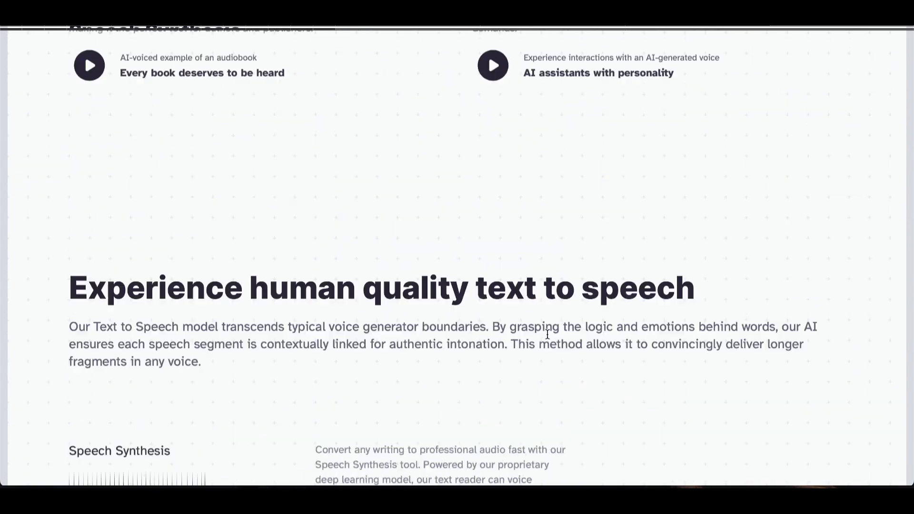
scroll("up", 3)
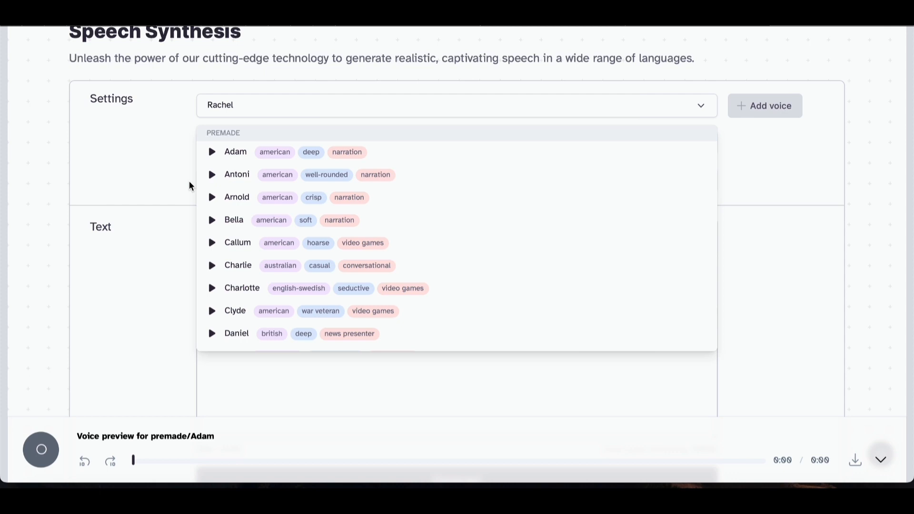
Step: Preview the Adam and Antoni premade voices
left_click(211, 152)
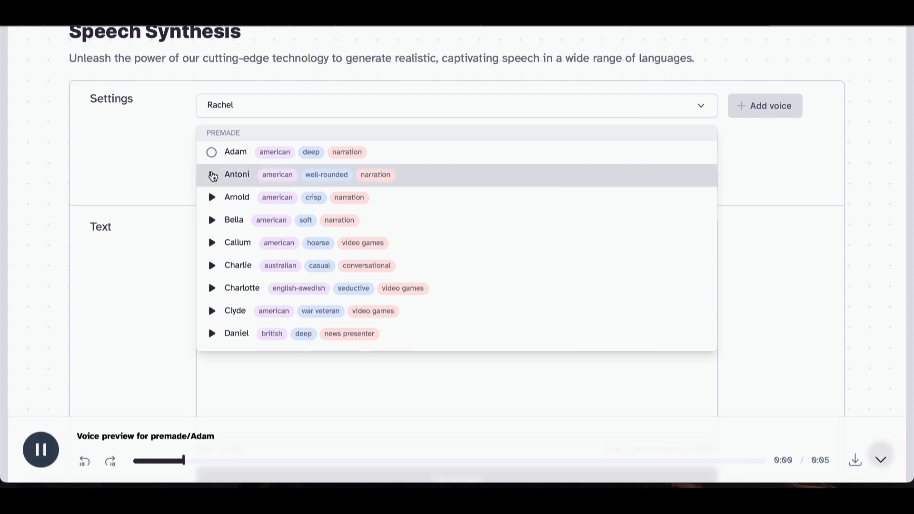
left_click(212, 174)
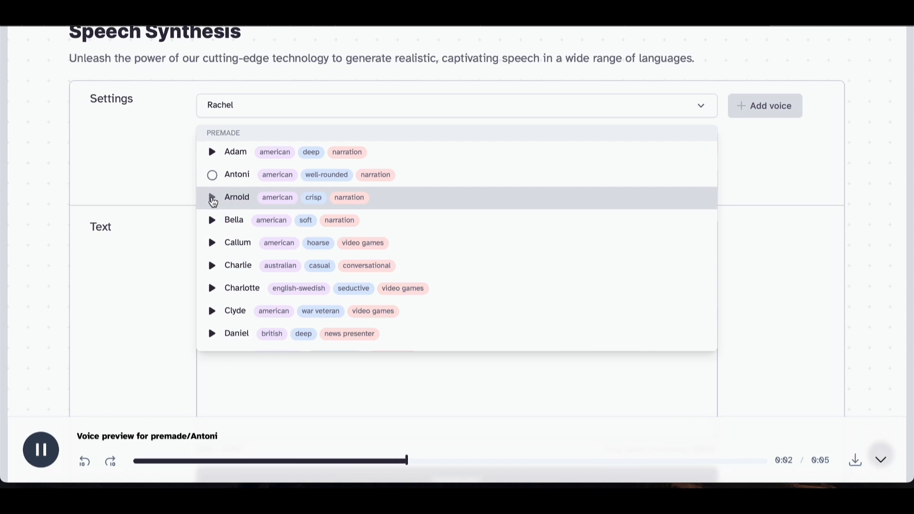
mouse_move(227, 188)
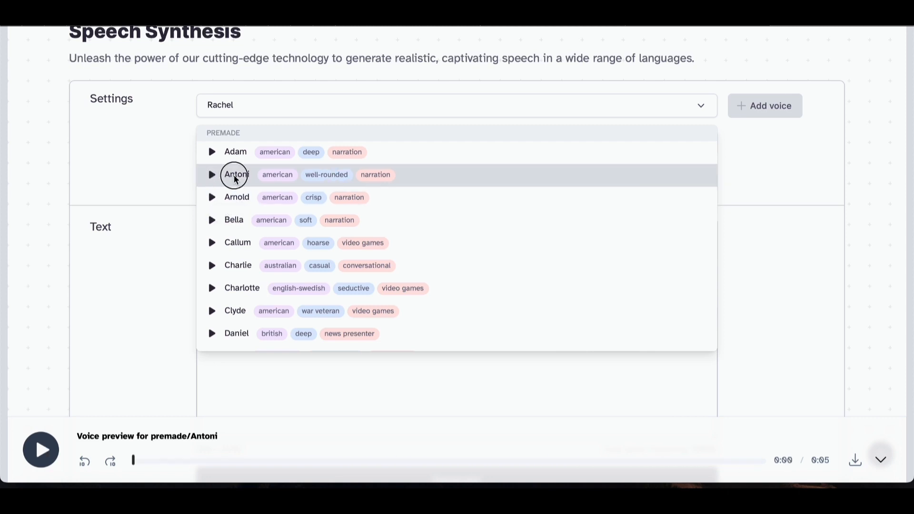
Step: Generate narration of the opening paragraph in the Antoni voice, then return to the ChatGPT story
left_click(236, 174)
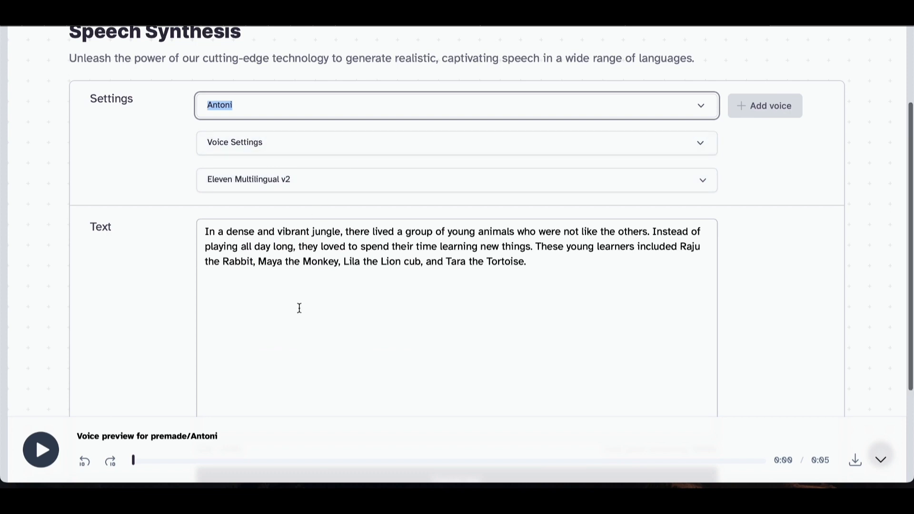
scroll("down", 3)
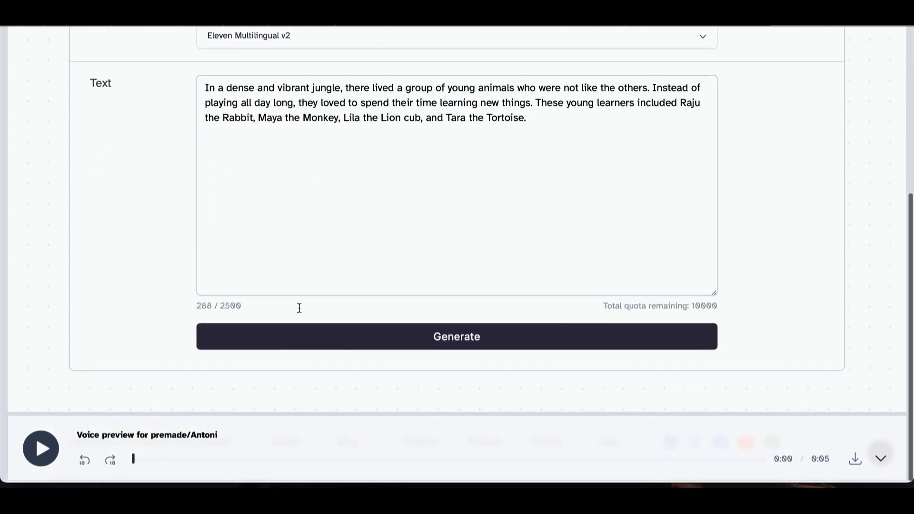
left_click(456, 336)
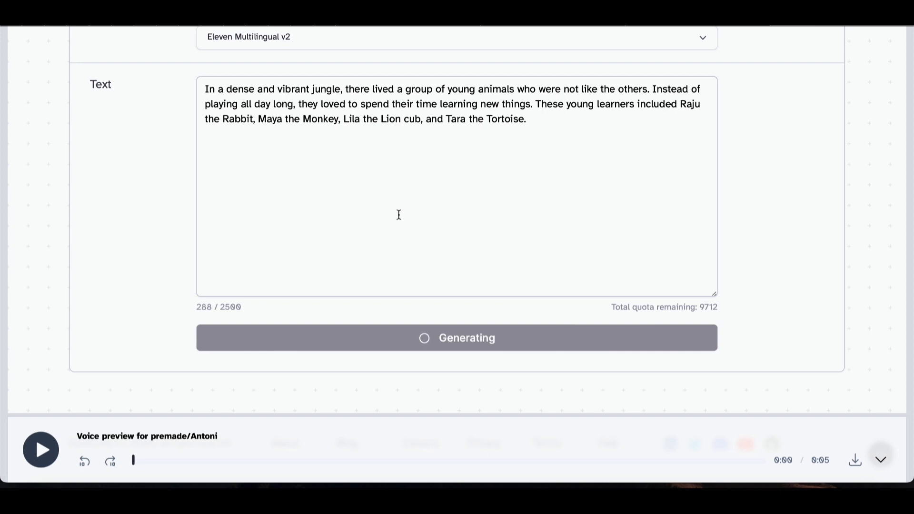
left_click(41, 450)
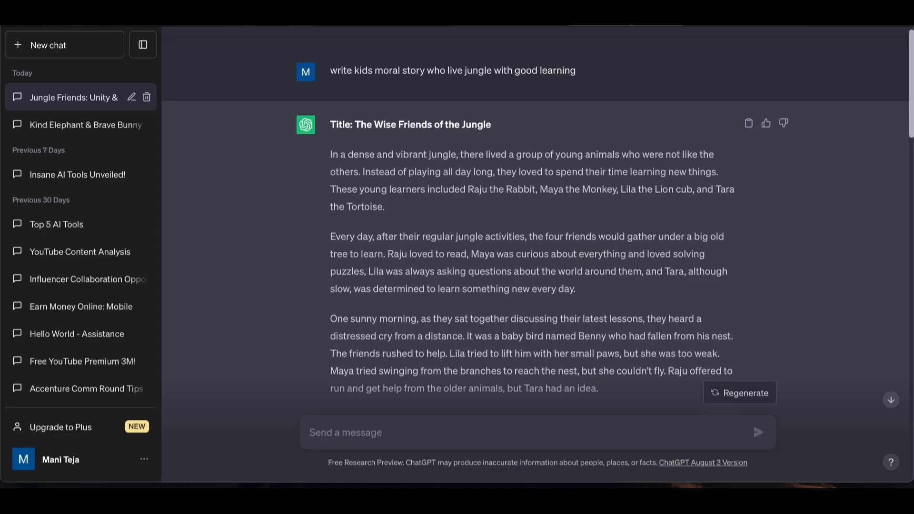
scroll("down", 3)
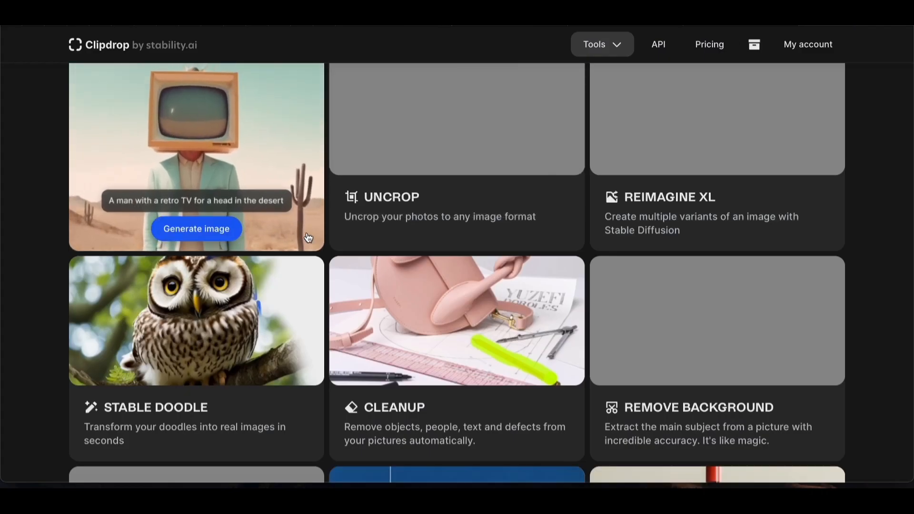
Step: Append '8k ultra hd, Pixar style Disney' to the learning-tree prompt and generate in Stable Diffusion XL
scroll("up", 3)
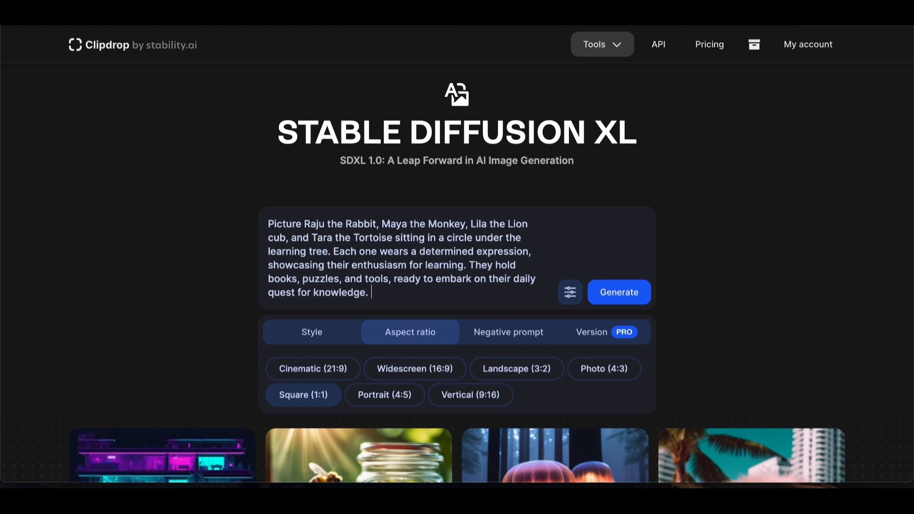
type("8k")
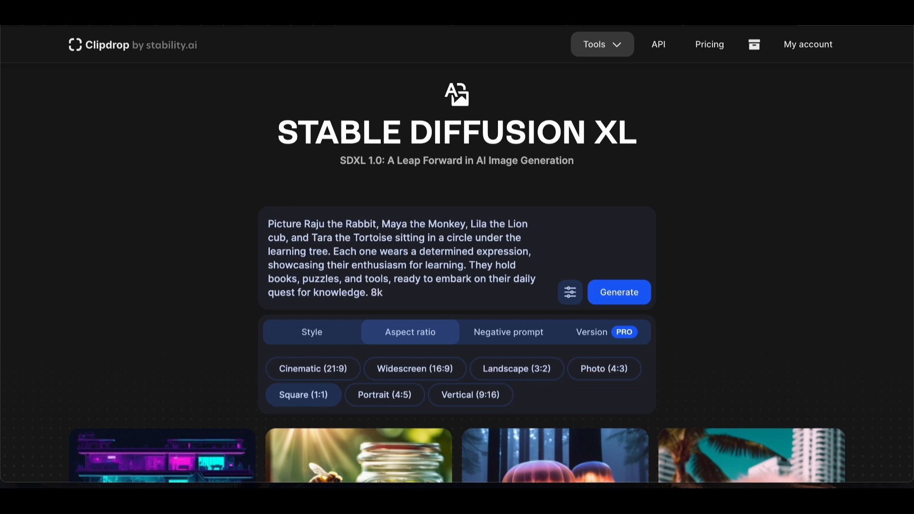
type("ultr")
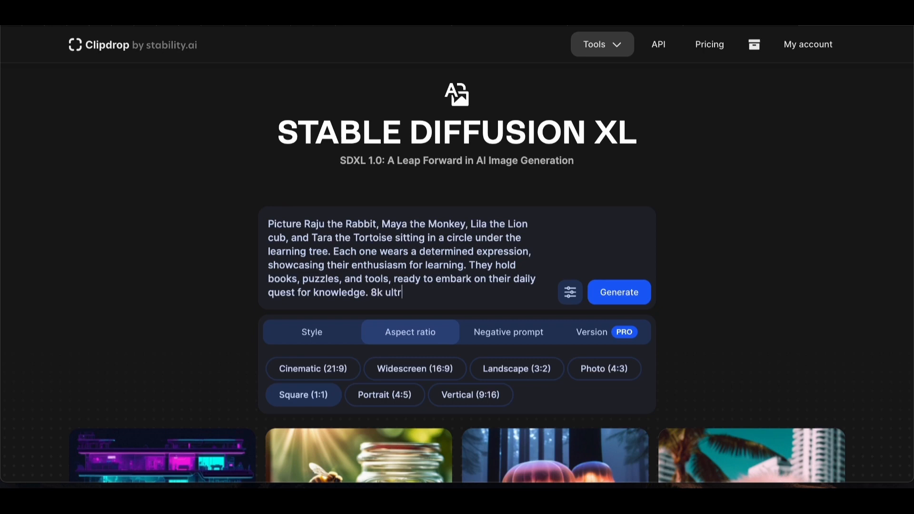
type("a hd,")
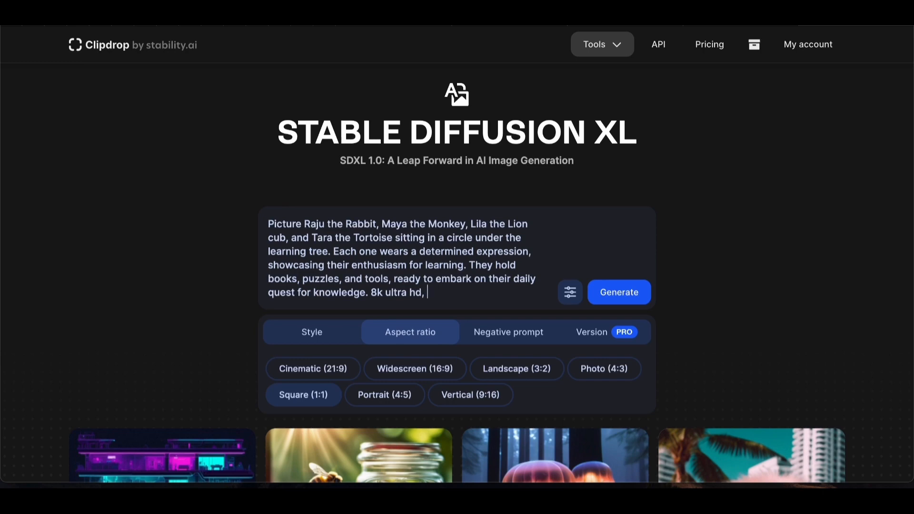
type("Pixar")
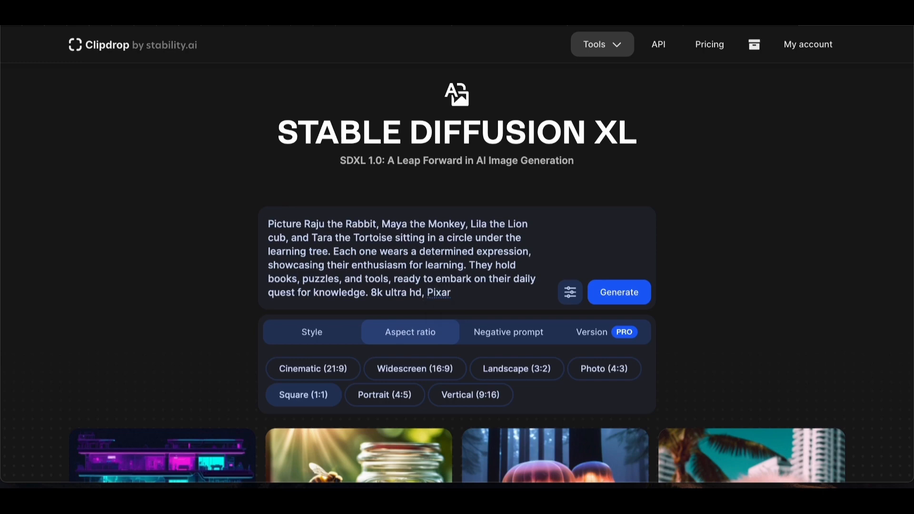
type("sty")
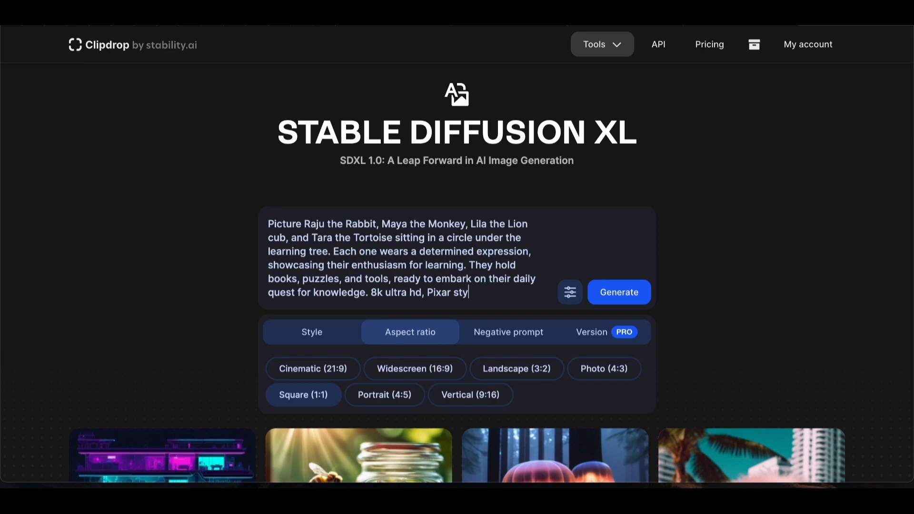
type("le di")
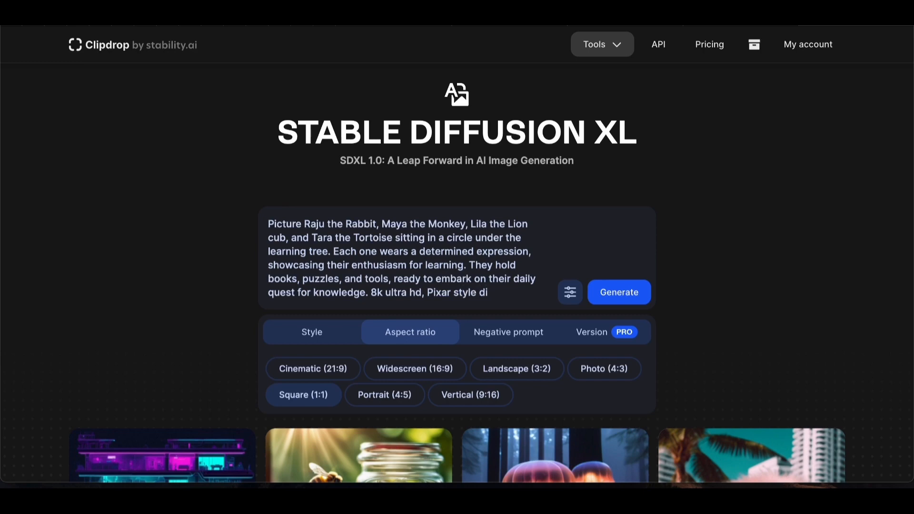
type("Disney")
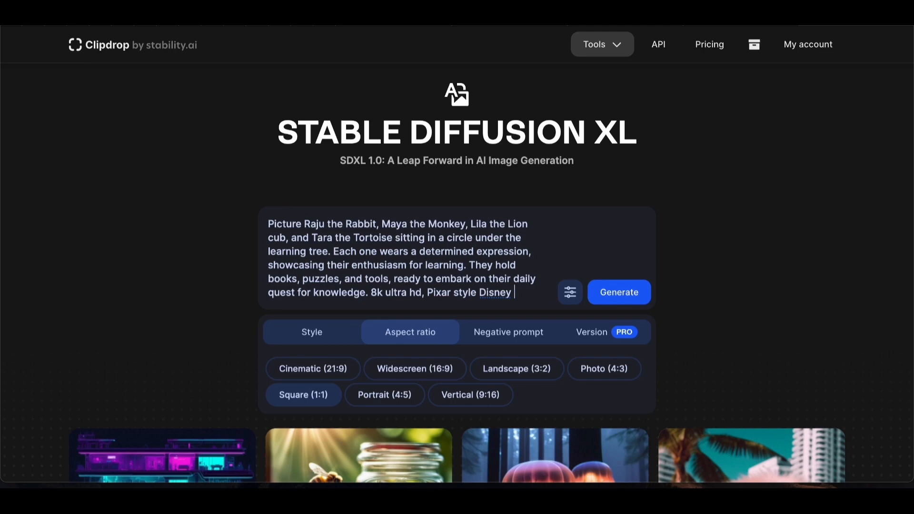
left_click(312, 332)
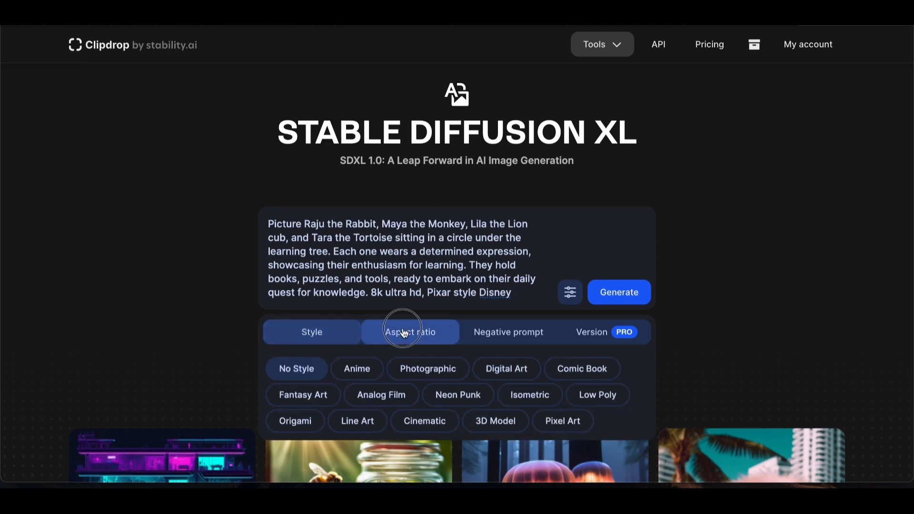
left_click(618, 292)
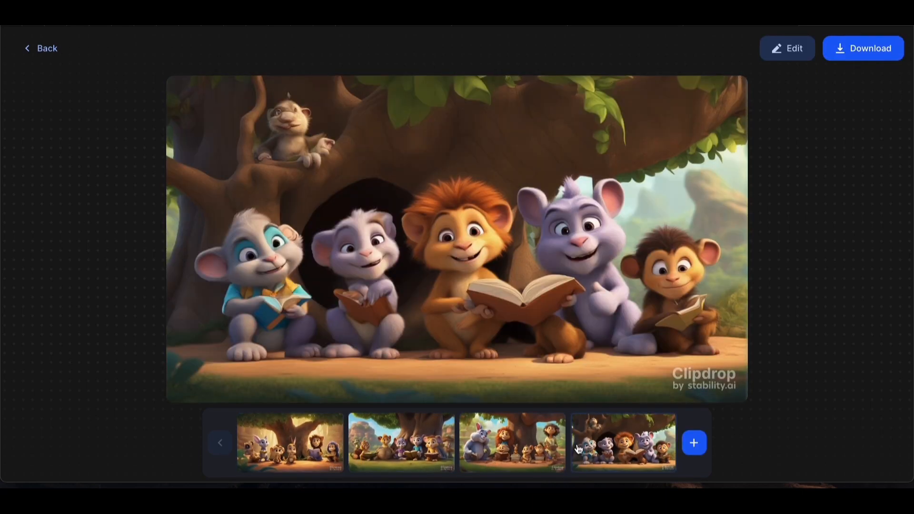
Step: Generate the 'nest perched high in a tree, Benny the bird teetering' image, continuing in free mode
left_click(513, 443)
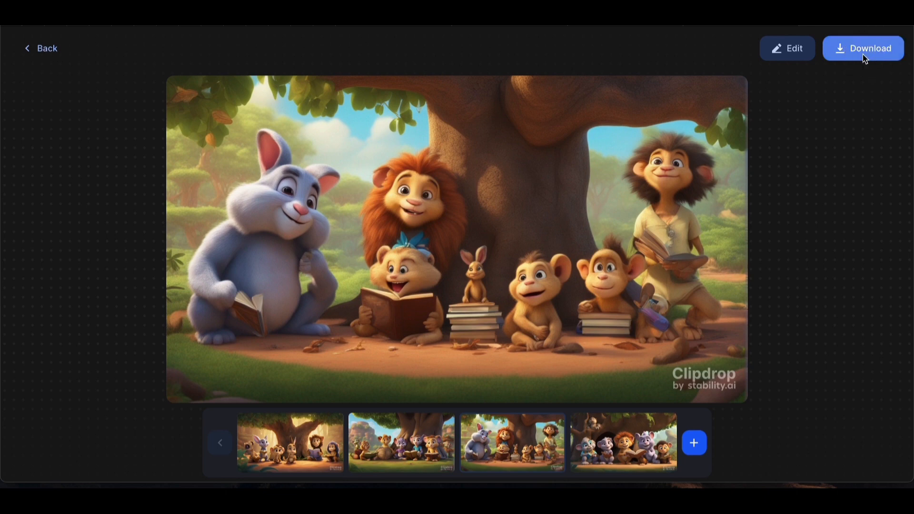
mouse_move(787, 49)
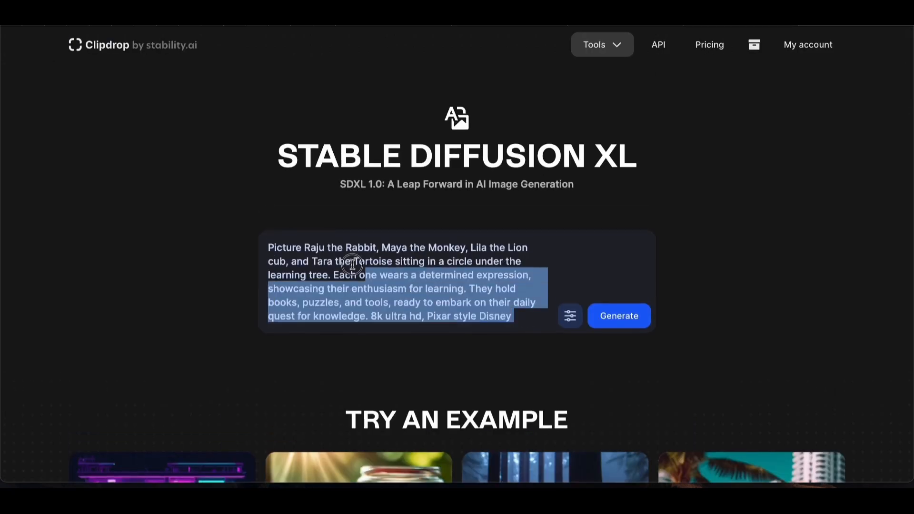
type("Visualize a nest perched high in a tree, with young Benny the bird precariously teetering on its edge. Lila's p")
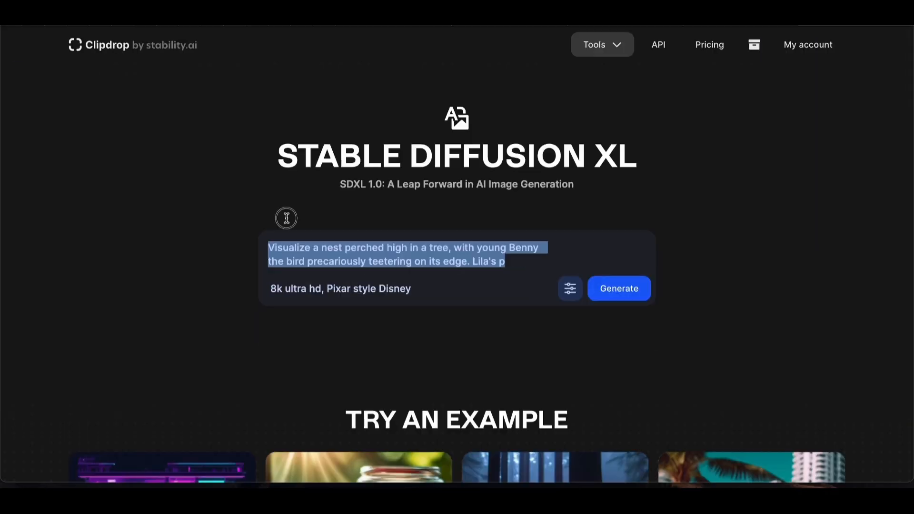
left_click(618, 288)
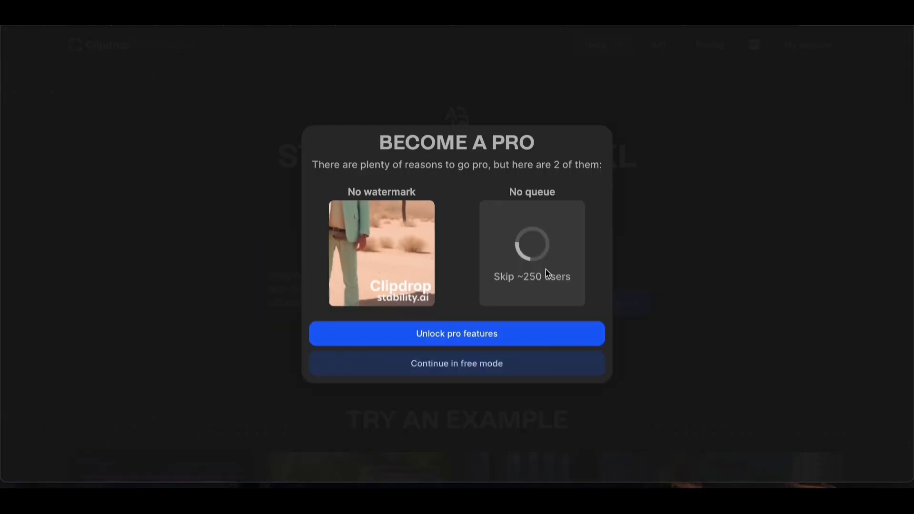
left_click(456, 363)
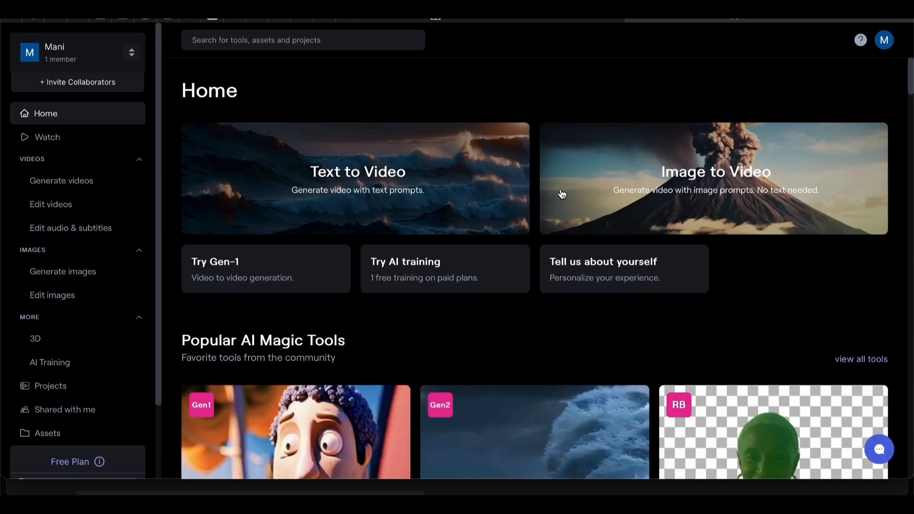
mouse_move(417, 109)
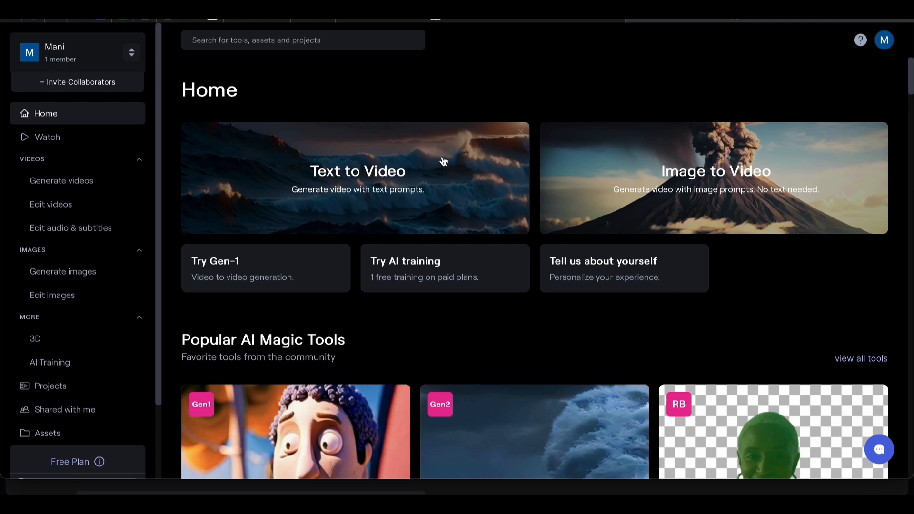
mouse_move(552, 174)
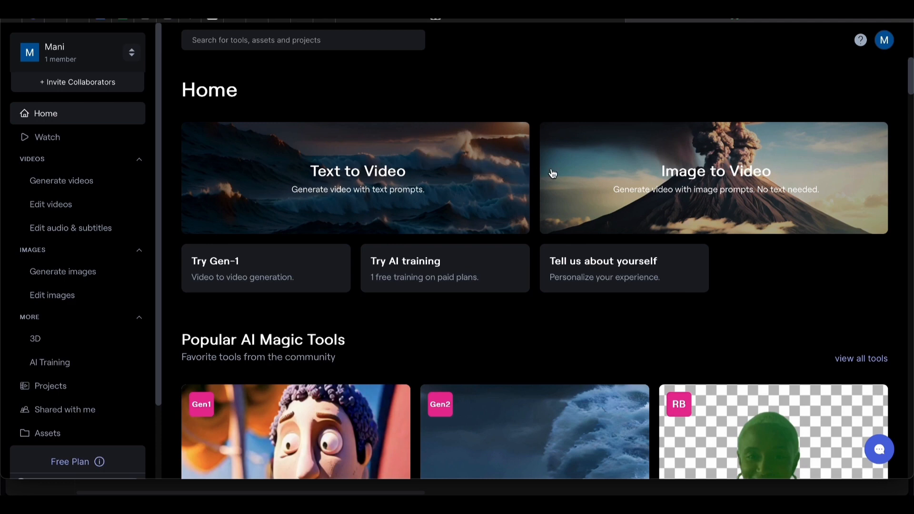
mouse_move(591, 177)
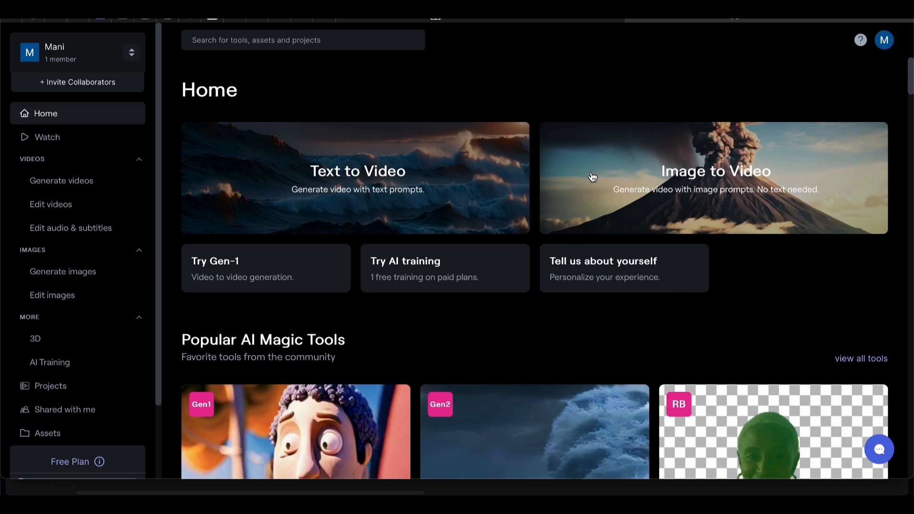
Step: Start an Image to Video project from the Runway home page
left_click(715, 178)
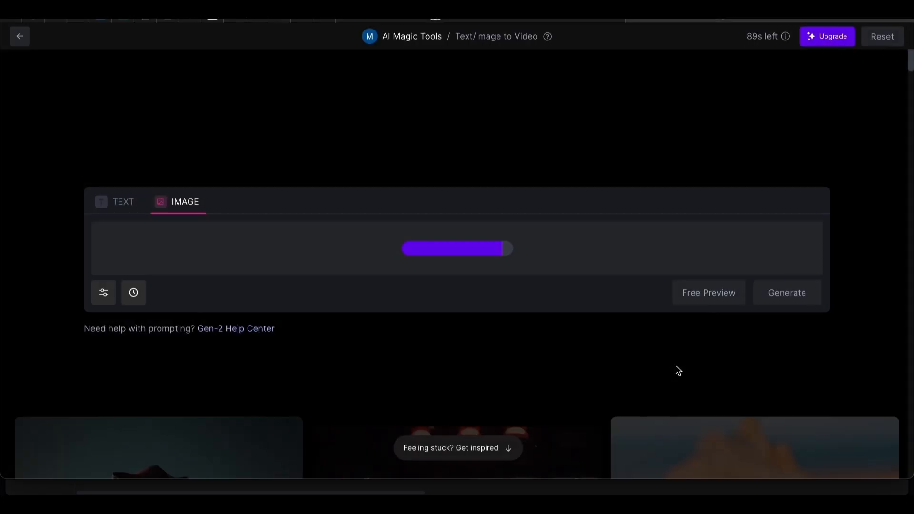
Step: Upload stable-diffusion-xl-6.jpg from Downloads as the clip's starting frame
left_click(786, 293)
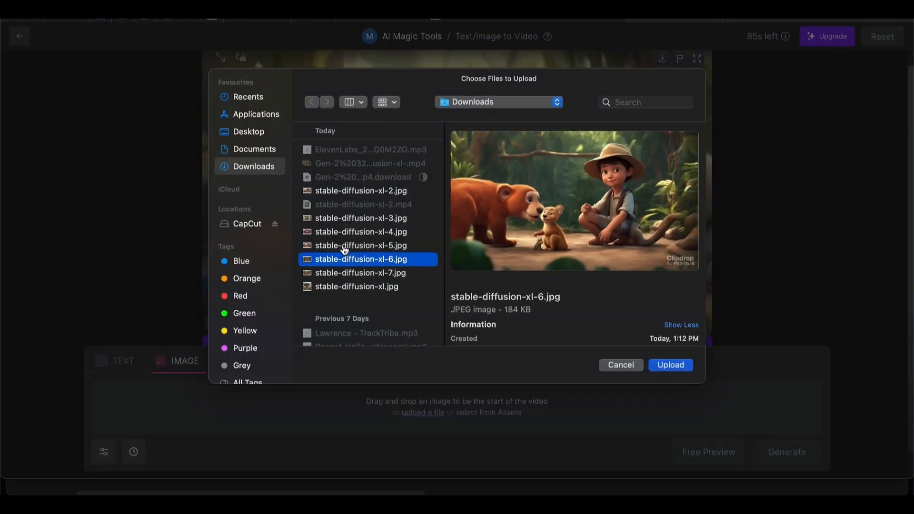
left_click(669, 364)
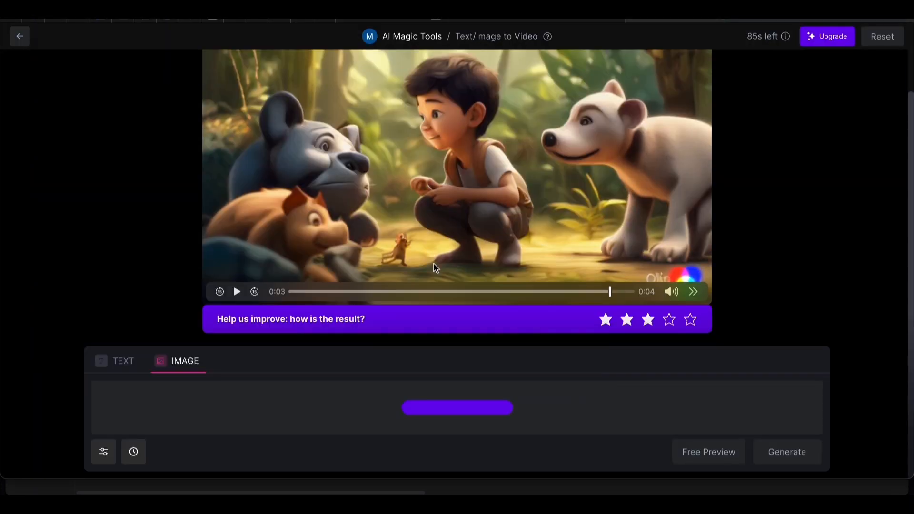
left_click(786, 451)
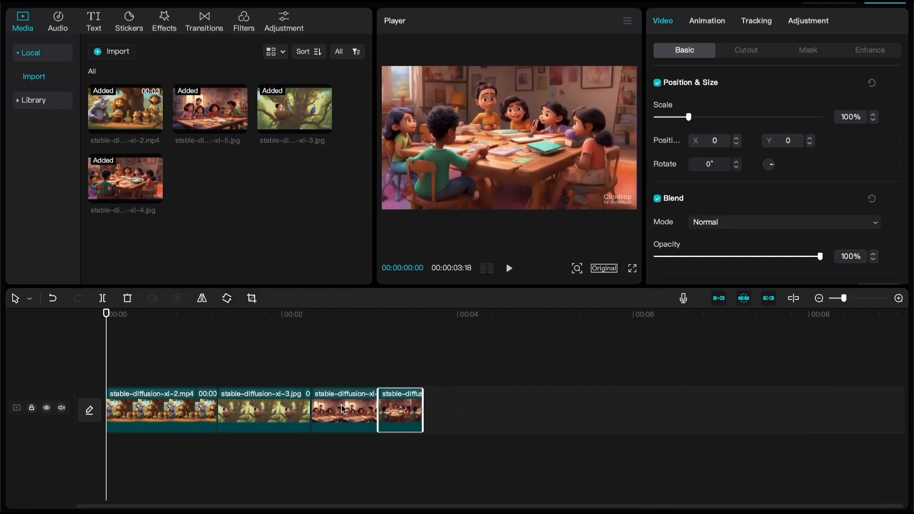
Step: Browse Audio, return to Media and select the nest-in-tree image clip
left_click(57, 17)
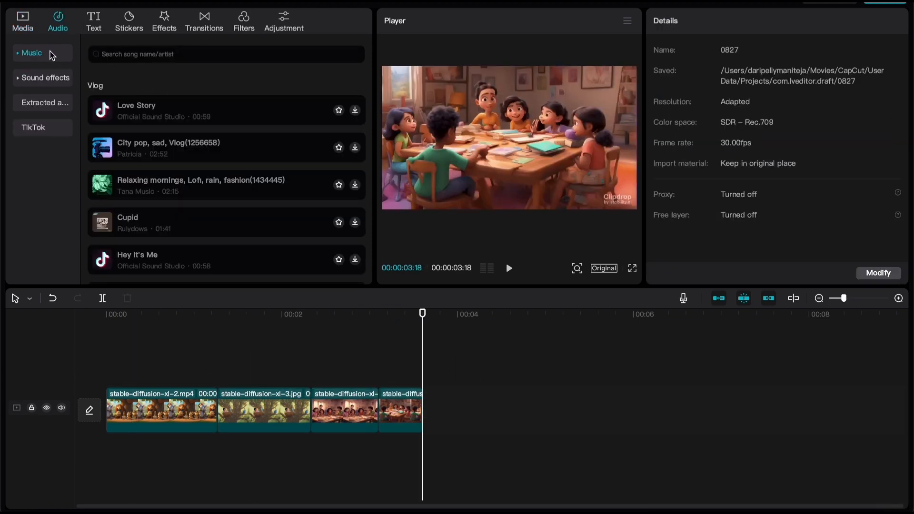
left_click(22, 20)
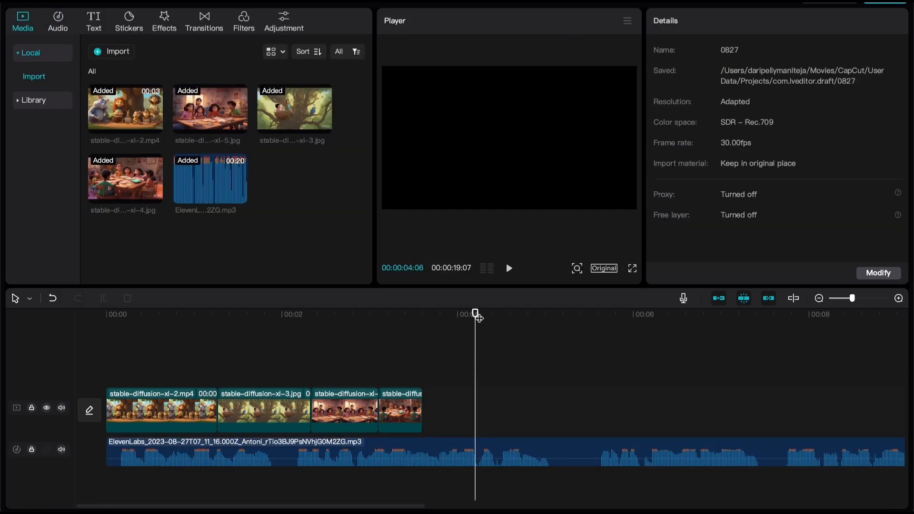
left_click(263, 409)
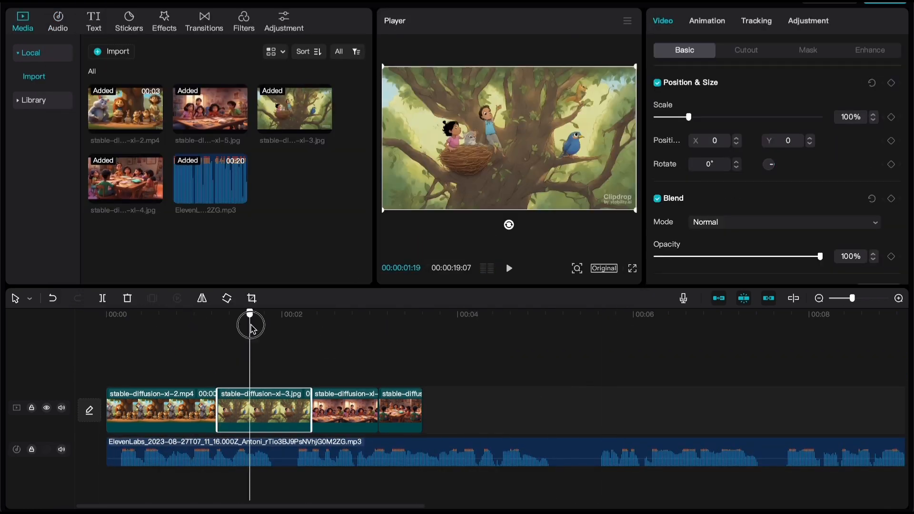
Step: Browse the Video effects thumbnails, previewing several on the tree scene
left_click(164, 19)
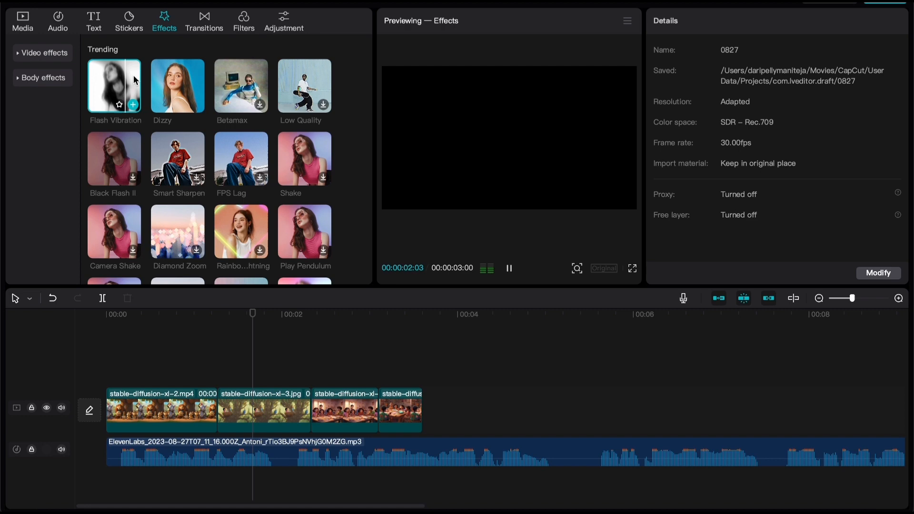
scroll("down", 3)
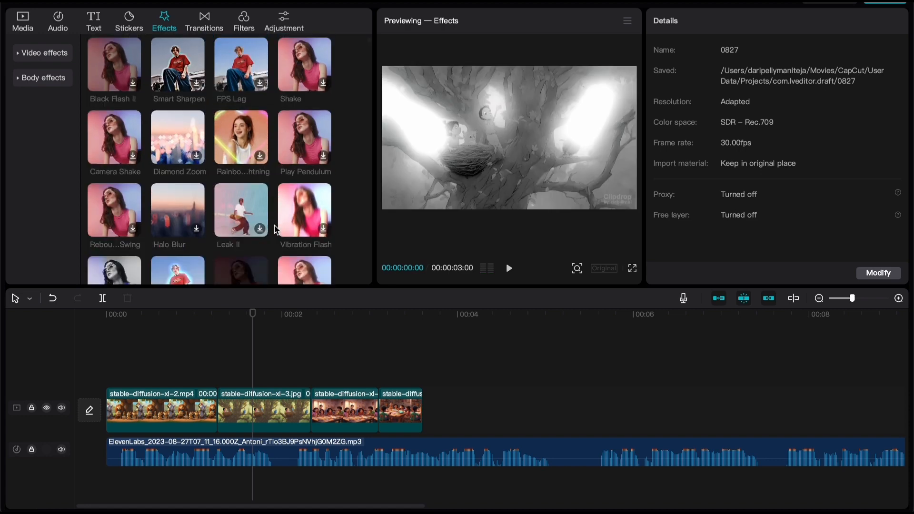
scroll("down", 3)
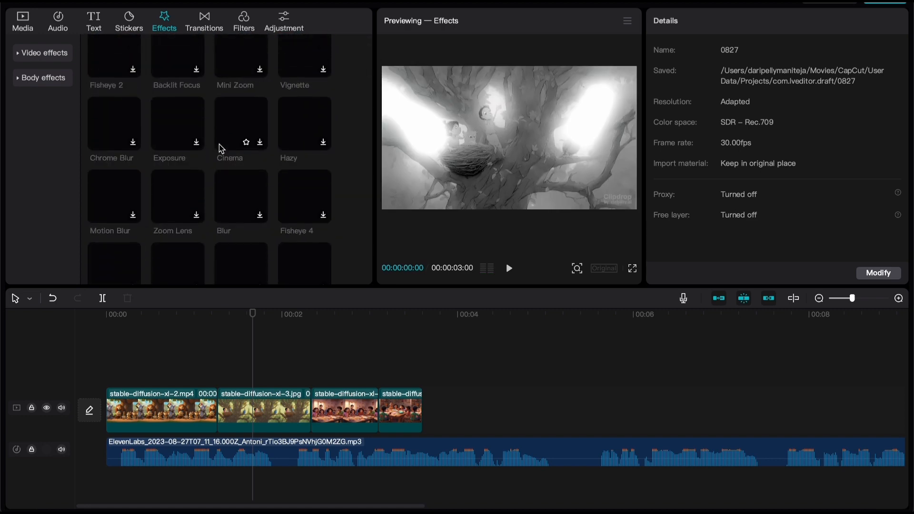
scroll("down", 3)
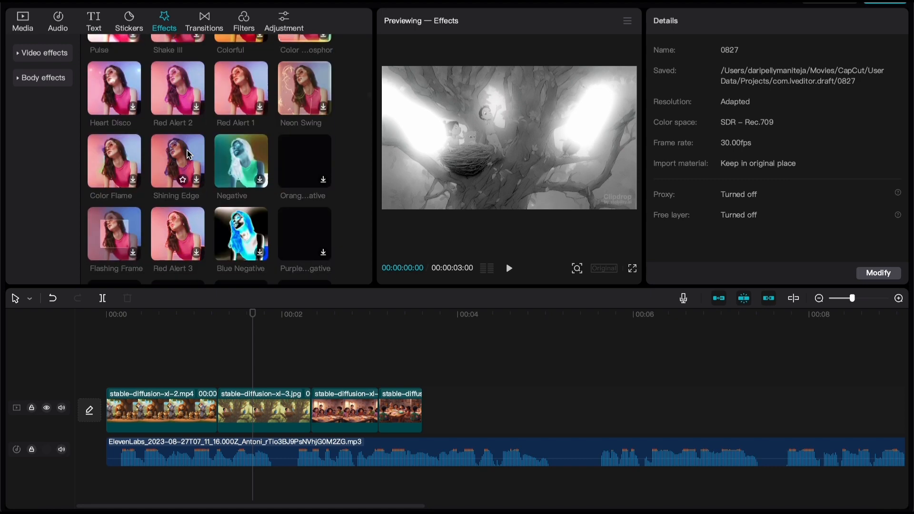
scroll("down", 3)
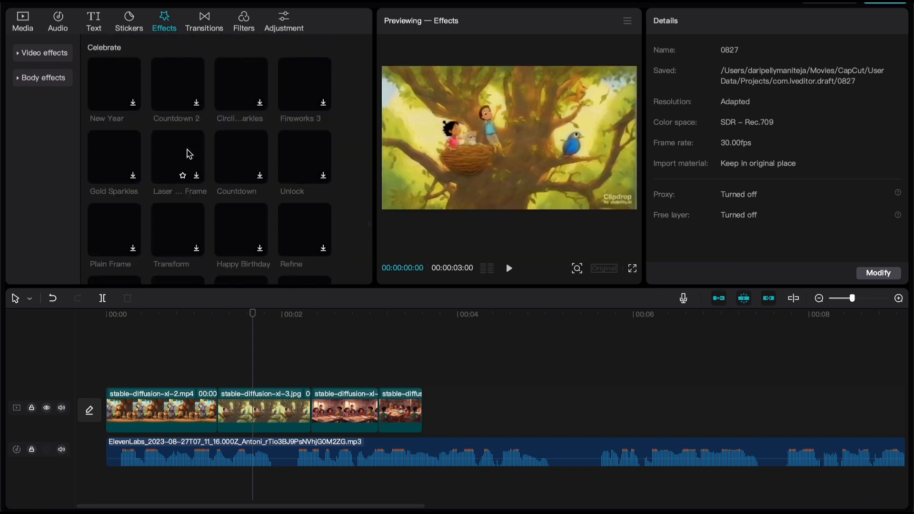
scroll("down", 3)
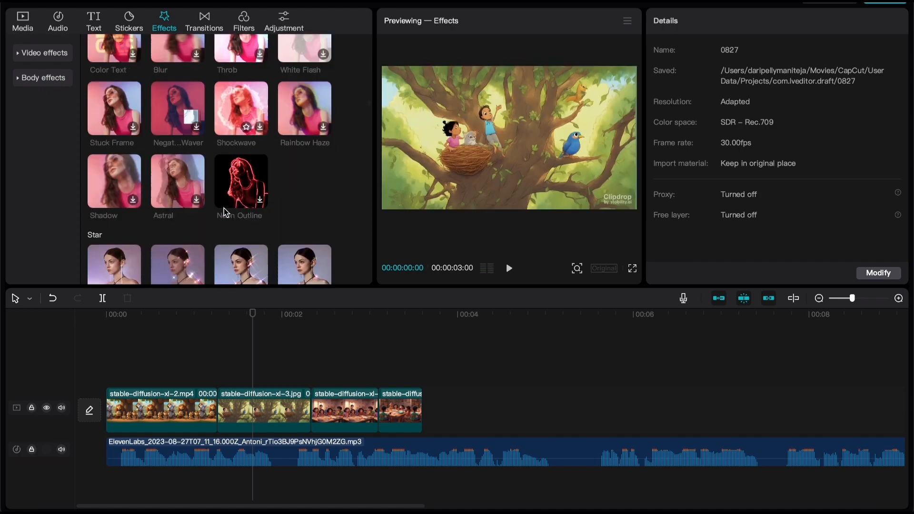
scroll("down", 3)
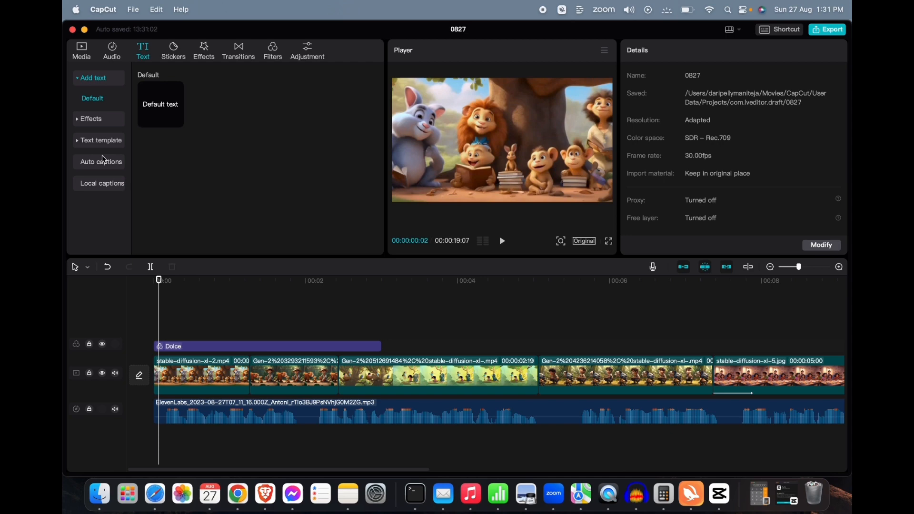
Step: Create English auto captions from the narration, clearing current subtitles
left_click(101, 161)
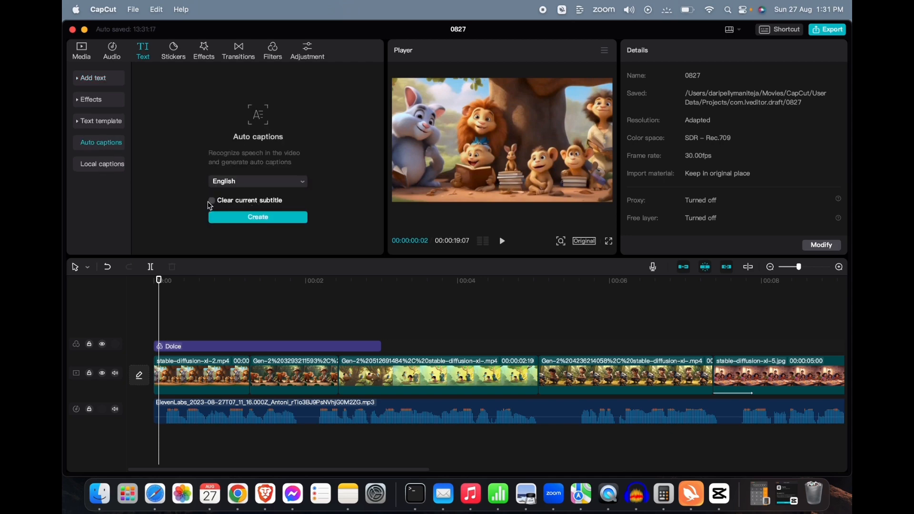
left_click(258, 217)
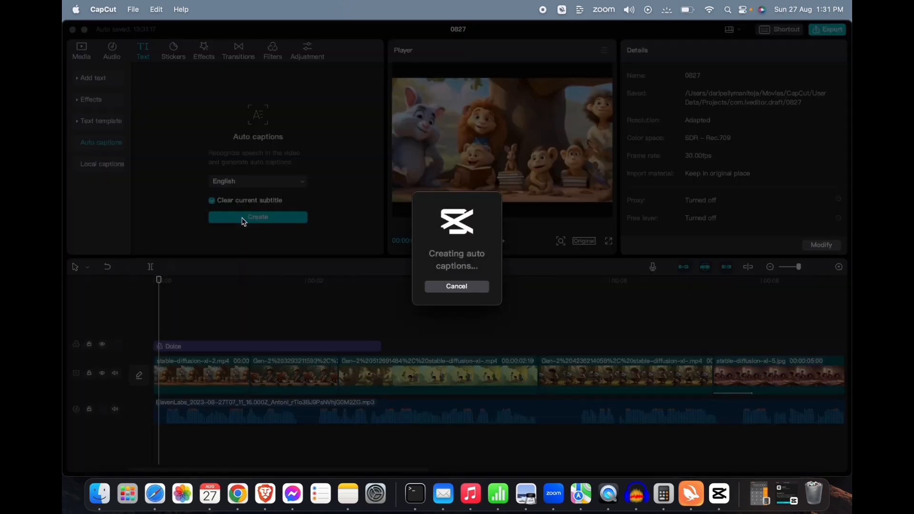